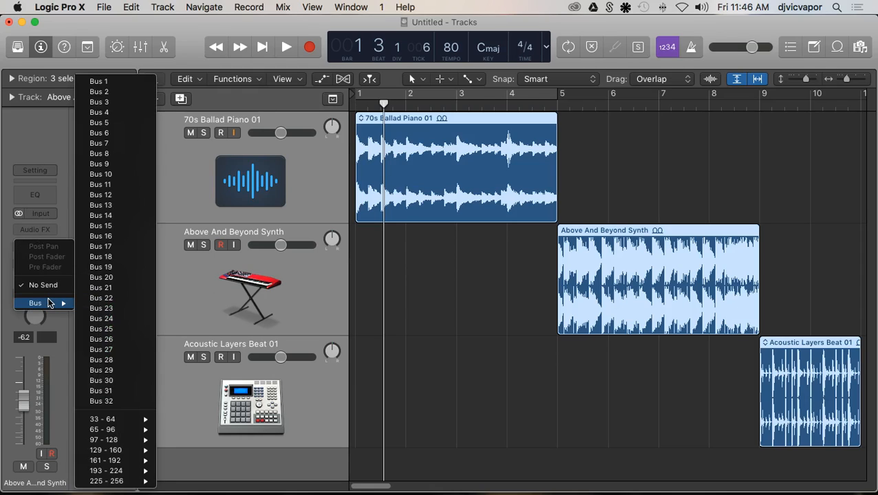
pyautogui.moveTo(107, 406)
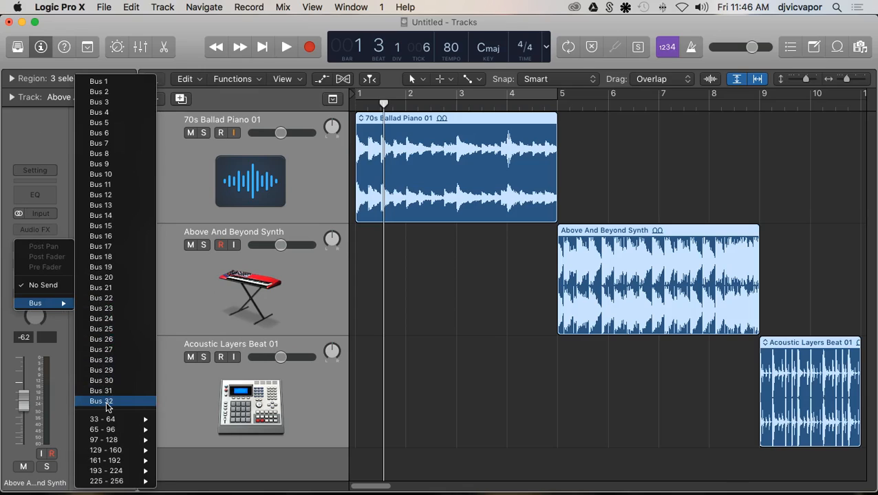
pyautogui.moveTo(111, 443)
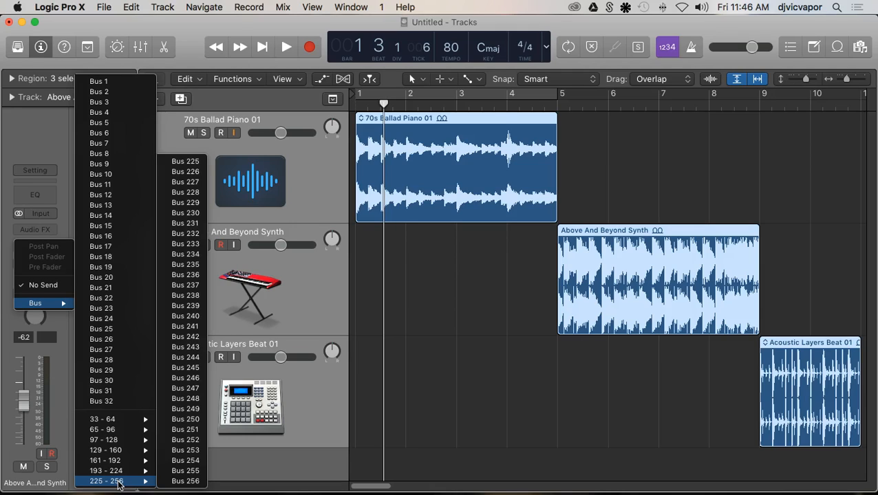
pyautogui.moveTo(117, 427)
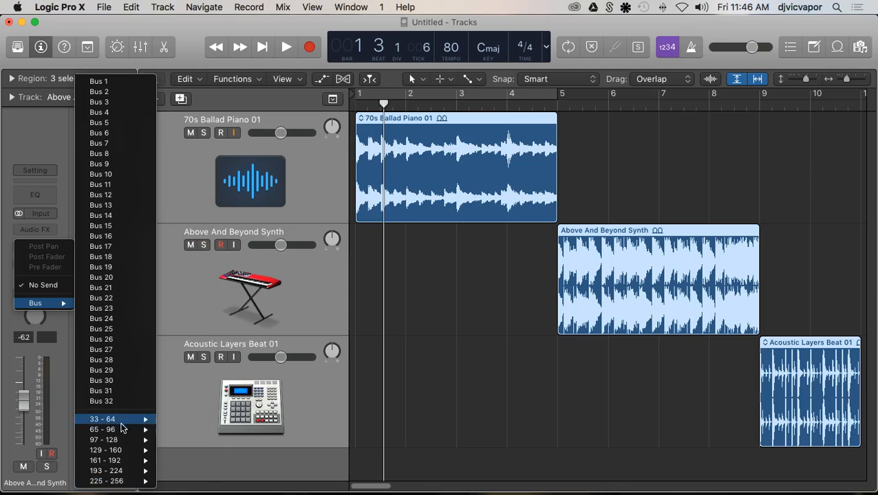
pyautogui.moveTo(110, 476)
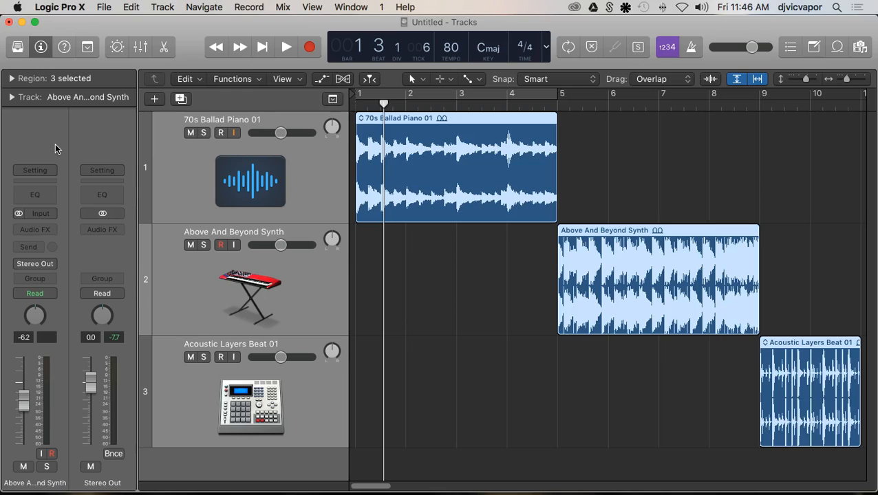
pyautogui.moveTo(47, 123)
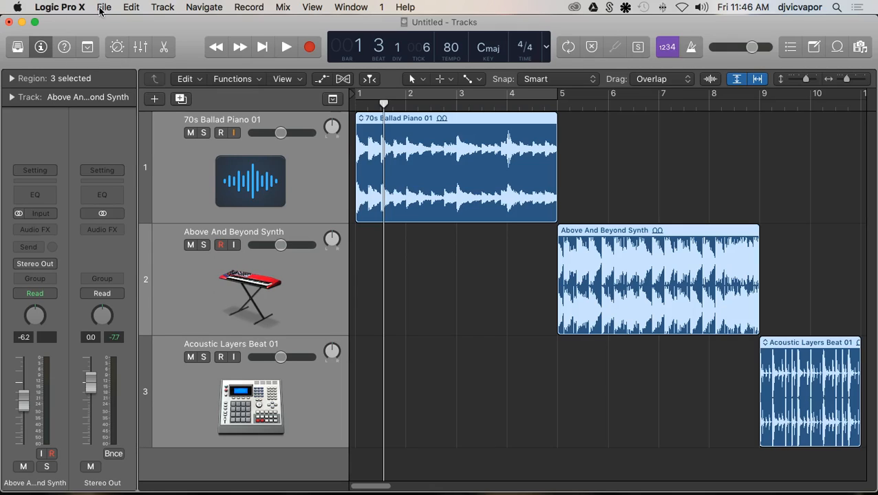
# Reach the Preferences categories from the Logic Pro X application menu
pyautogui.click(105, 7)
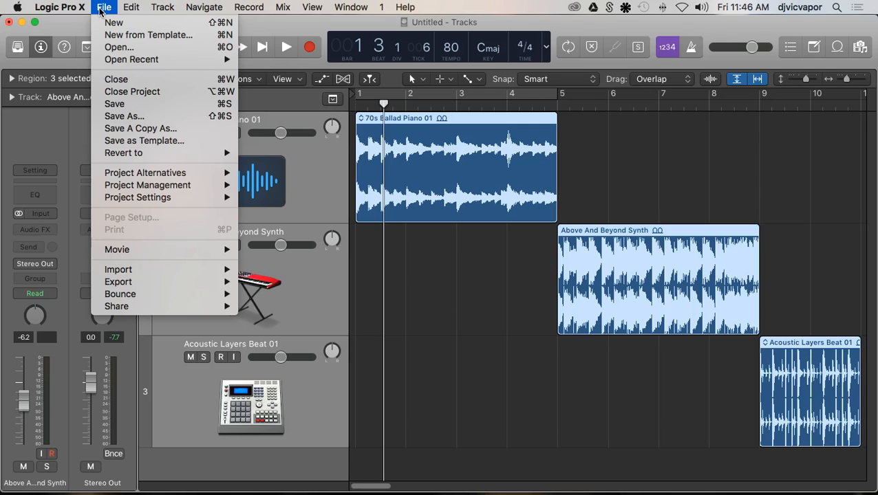
pyautogui.click(60, 8)
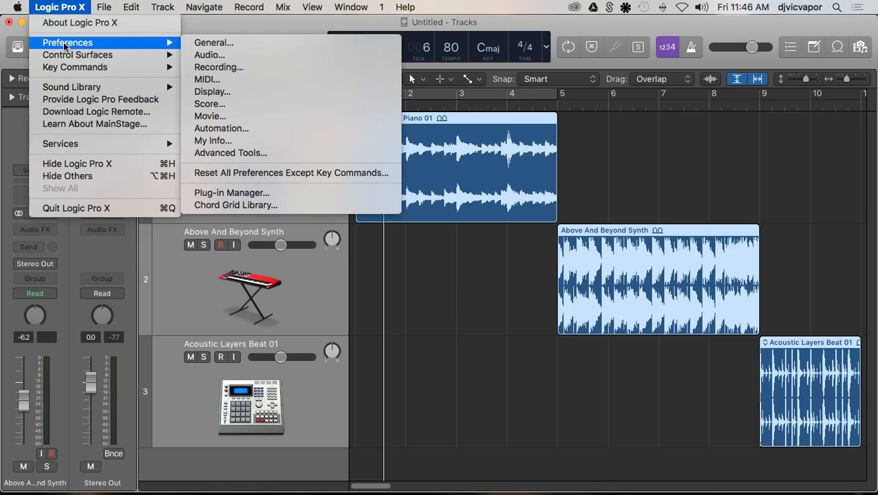
pyautogui.moveTo(209, 55)
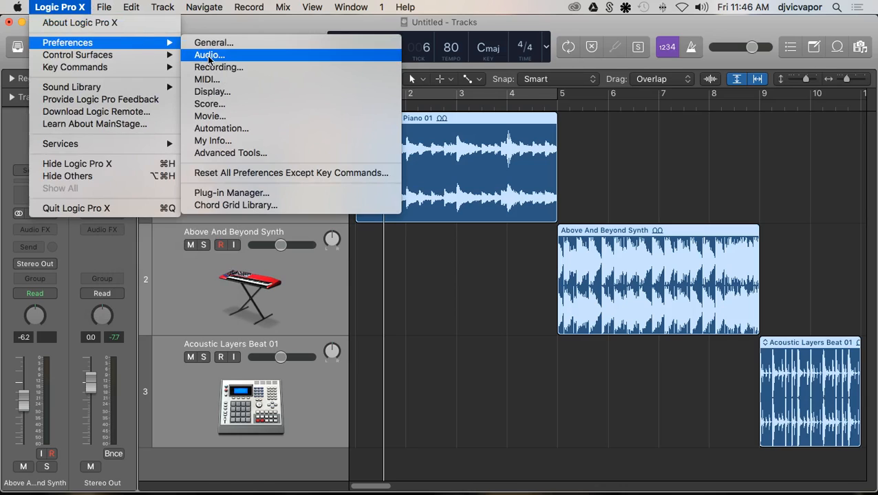
# Keep Audio summing at High Precision (64 bit) and close Preferences
pyautogui.click(209, 54)
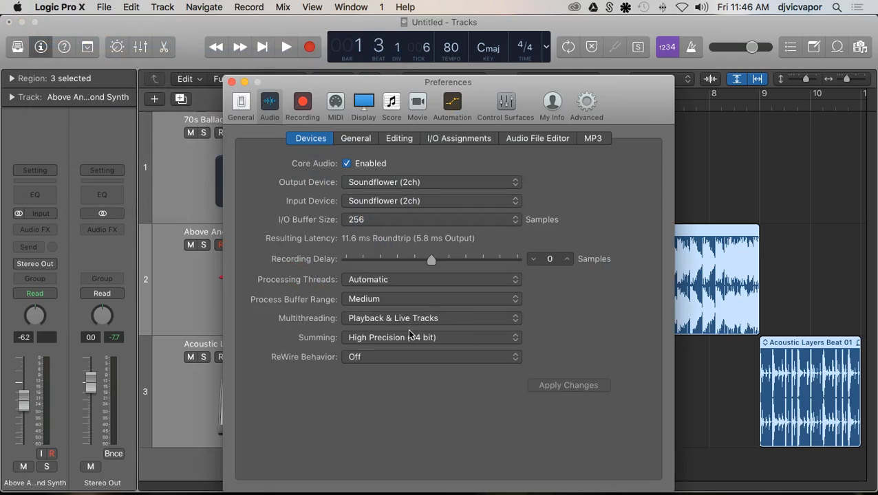
pyautogui.moveTo(385, 345)
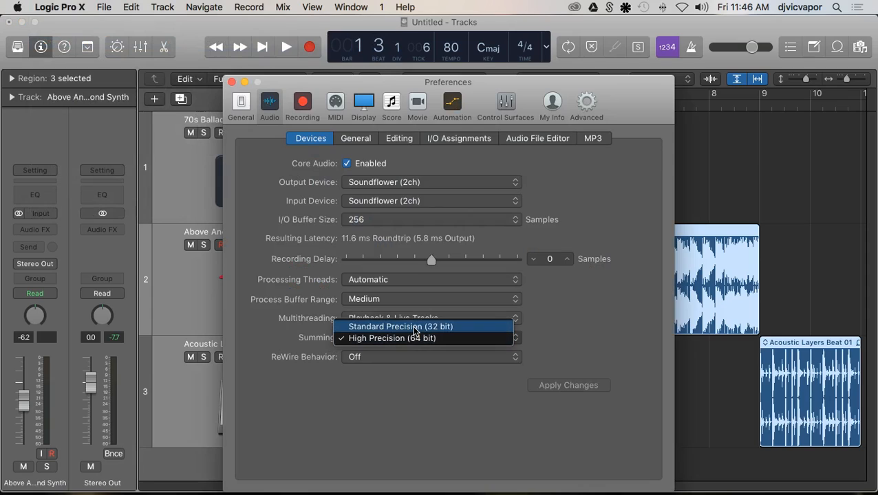
pyautogui.click(391, 338)
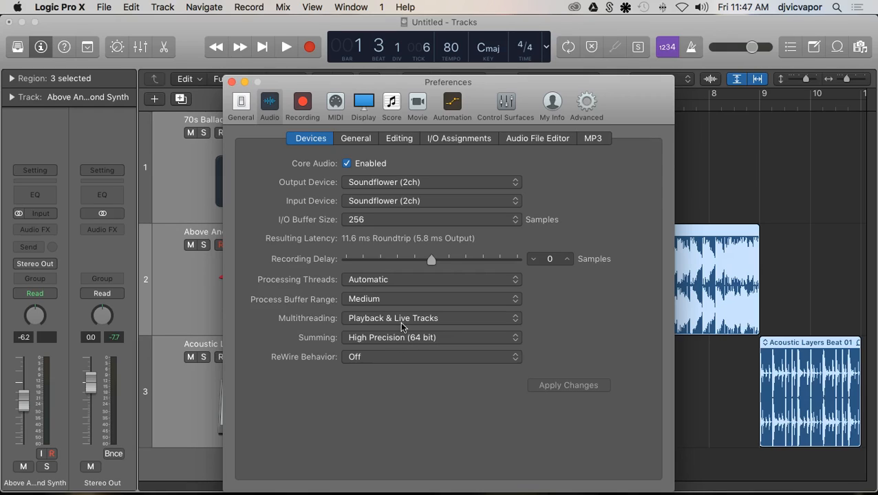
pyautogui.moveTo(232, 82)
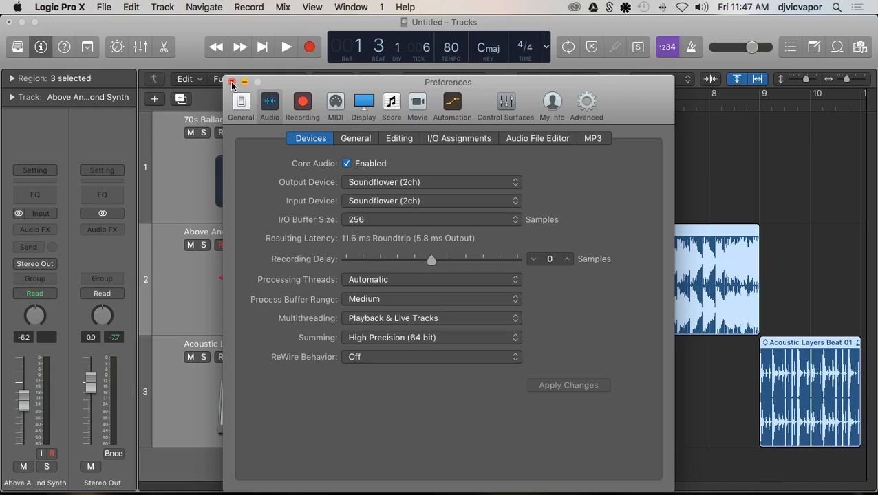
pyautogui.click(232, 85)
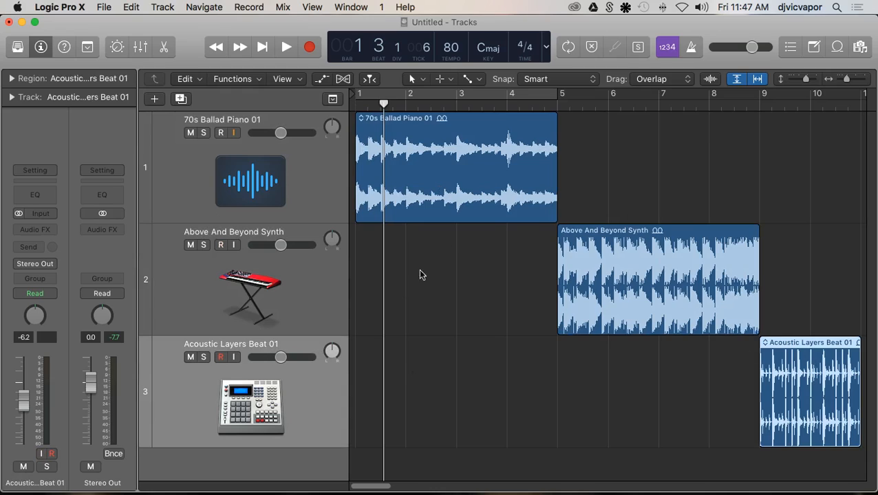
pyautogui.moveTo(313, 192)
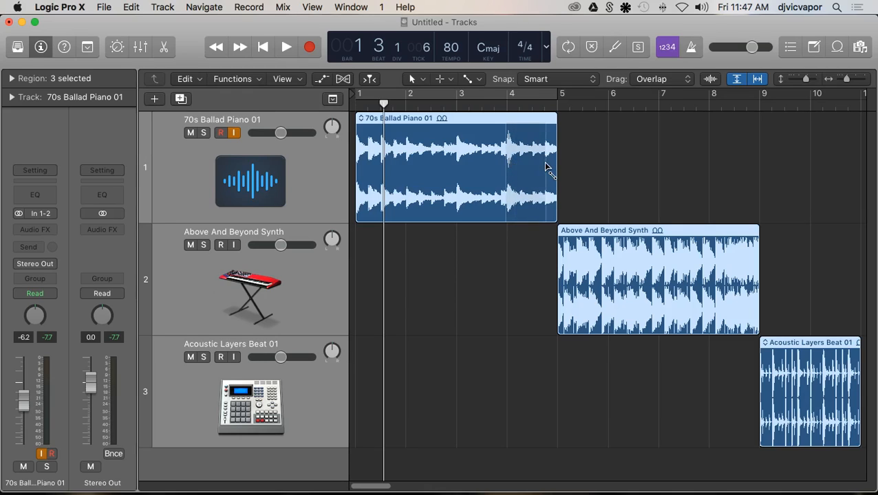
pyautogui.moveTo(558, 178)
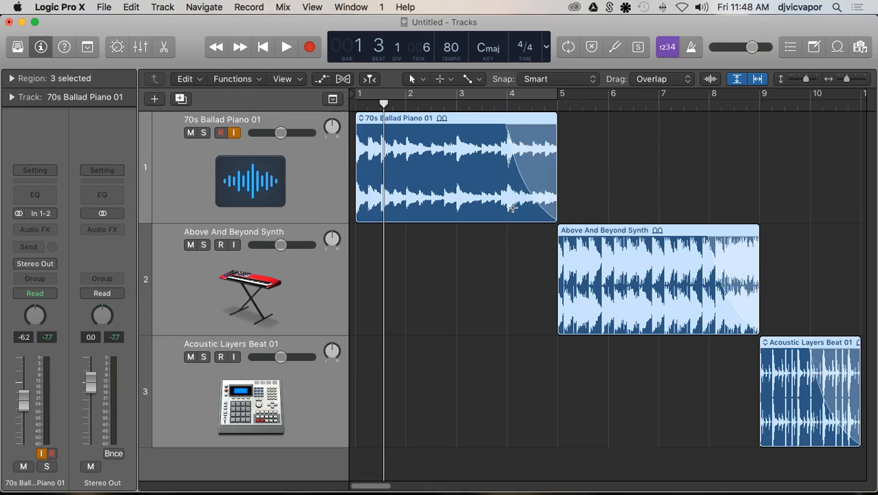
pyautogui.moveTo(497, 195)
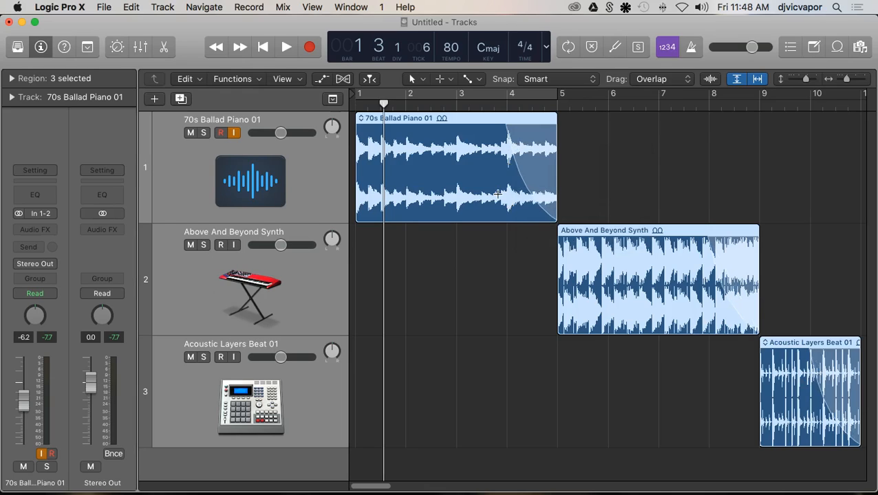
pyautogui.moveTo(474, 193)
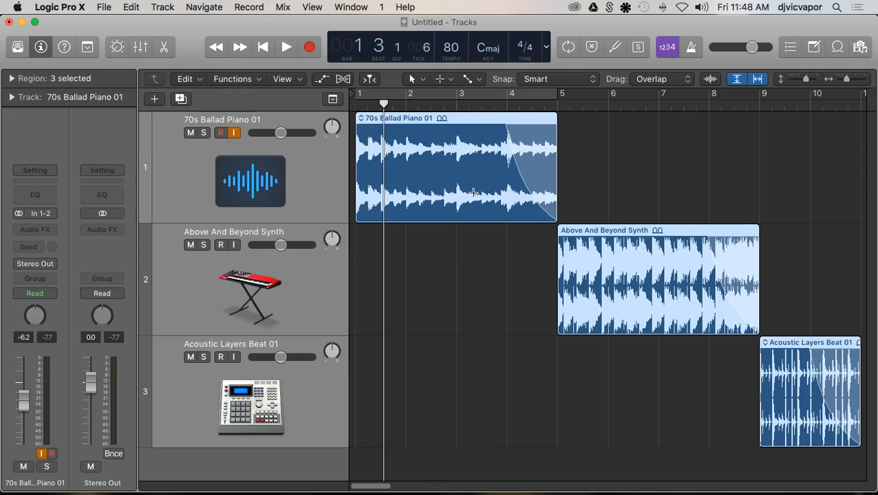